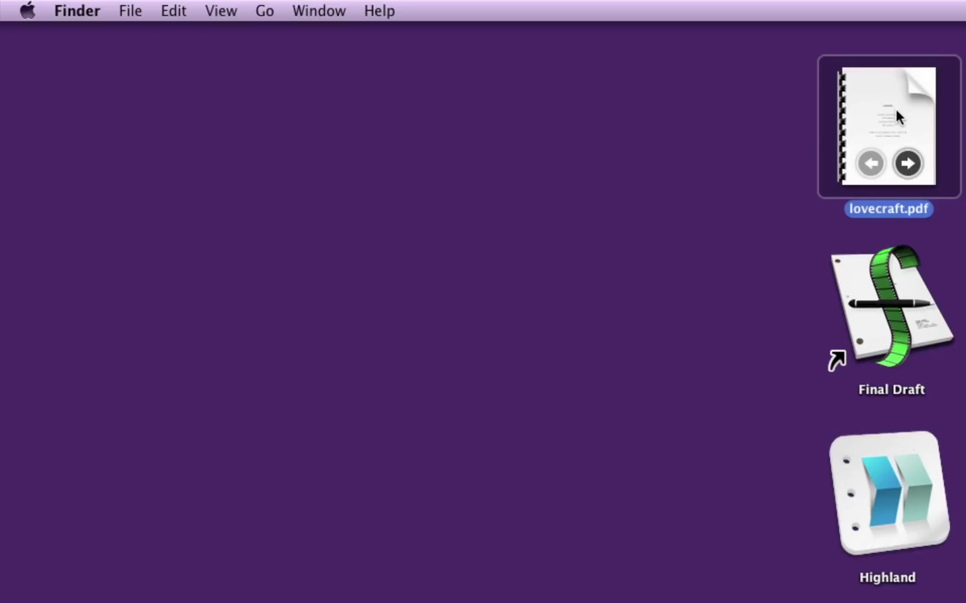
mouse_move(900, 117)
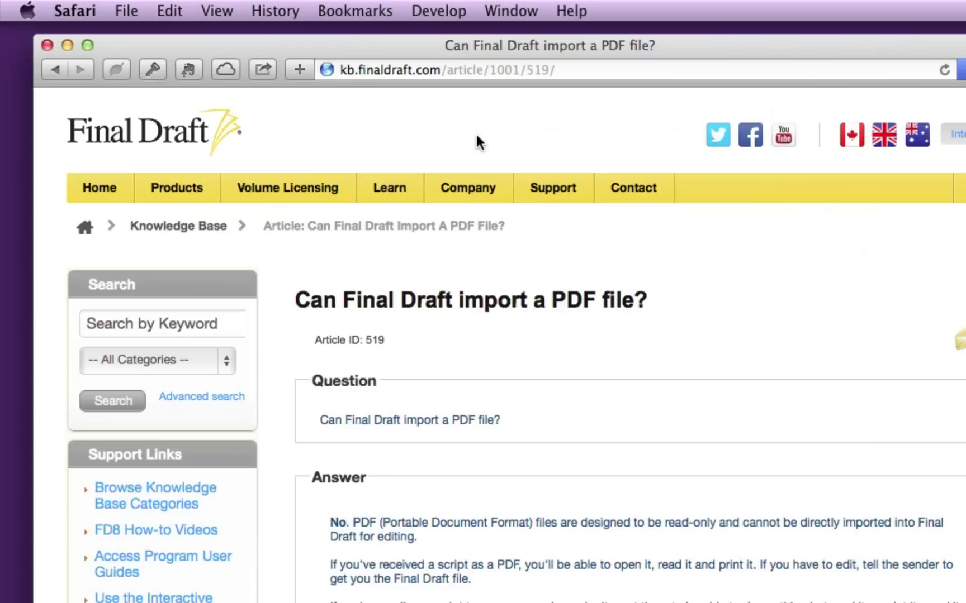
mouse_move(538, 337)
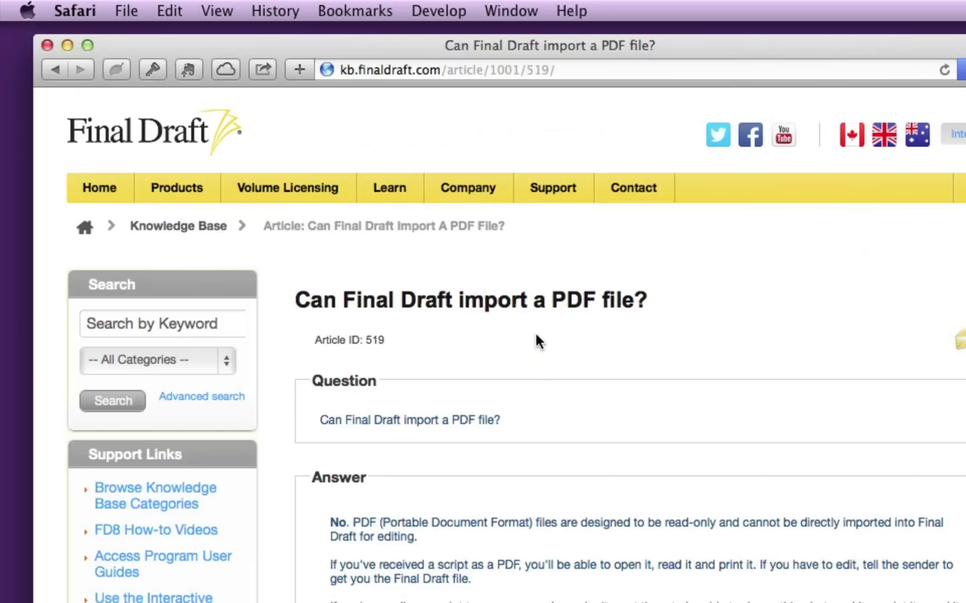
mouse_move(394, 516)
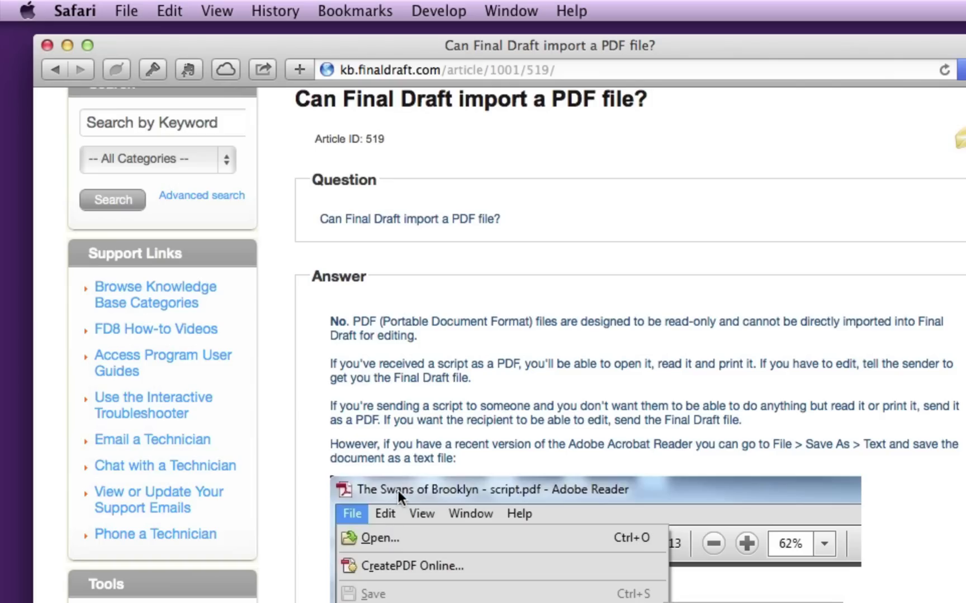
mouse_move(404, 491)
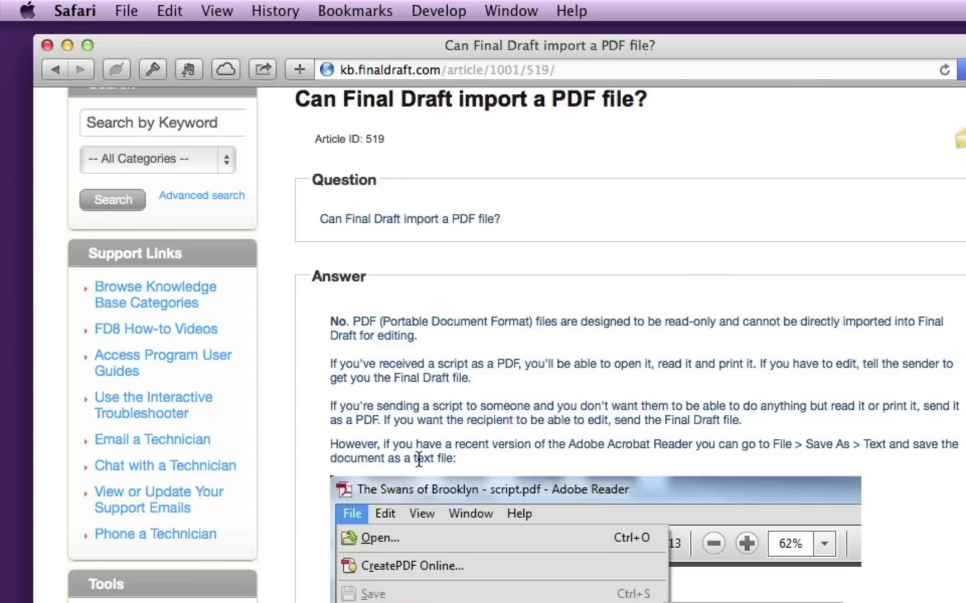
mouse_move(439, 438)
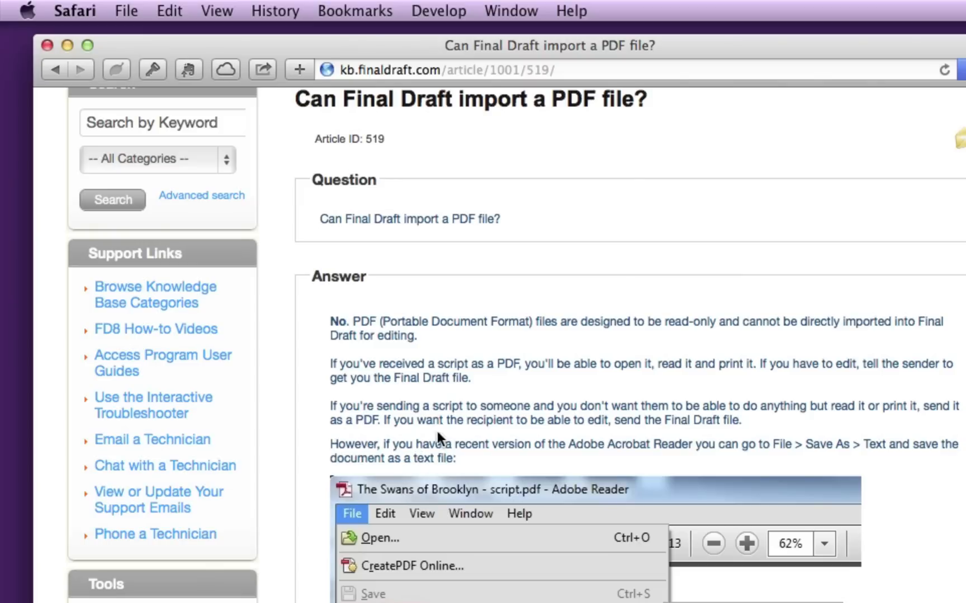
Step: Scroll the 'Can Final Draft import a PDF file?' article to its Save As Text workaround
scroll(down, 3)
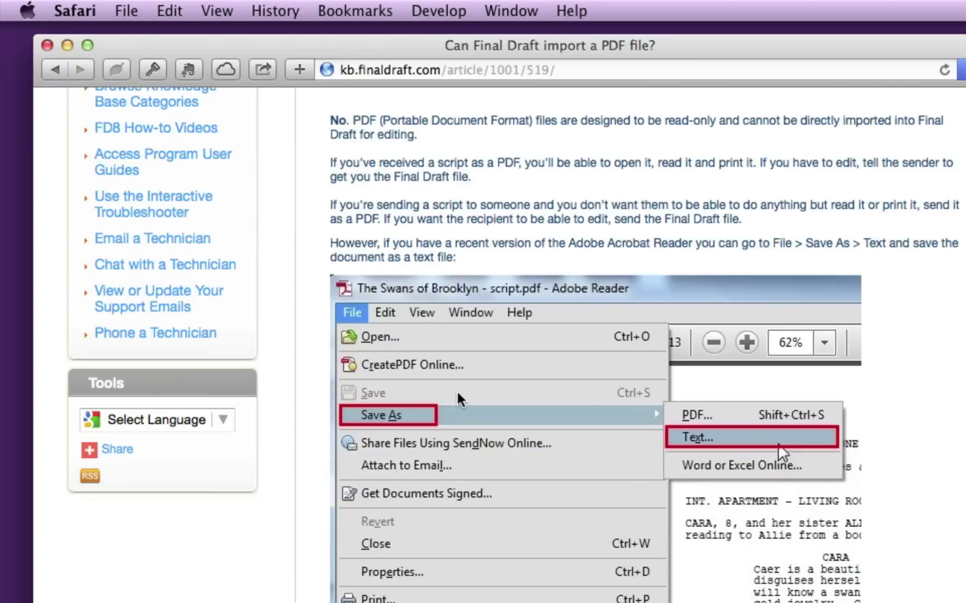
mouse_move(571, 447)
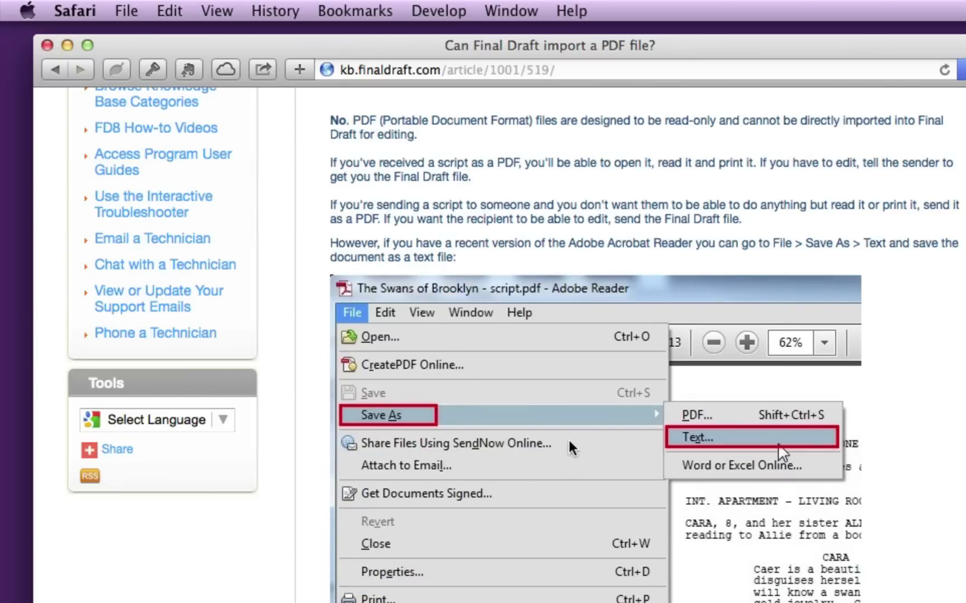
mouse_move(628, 437)
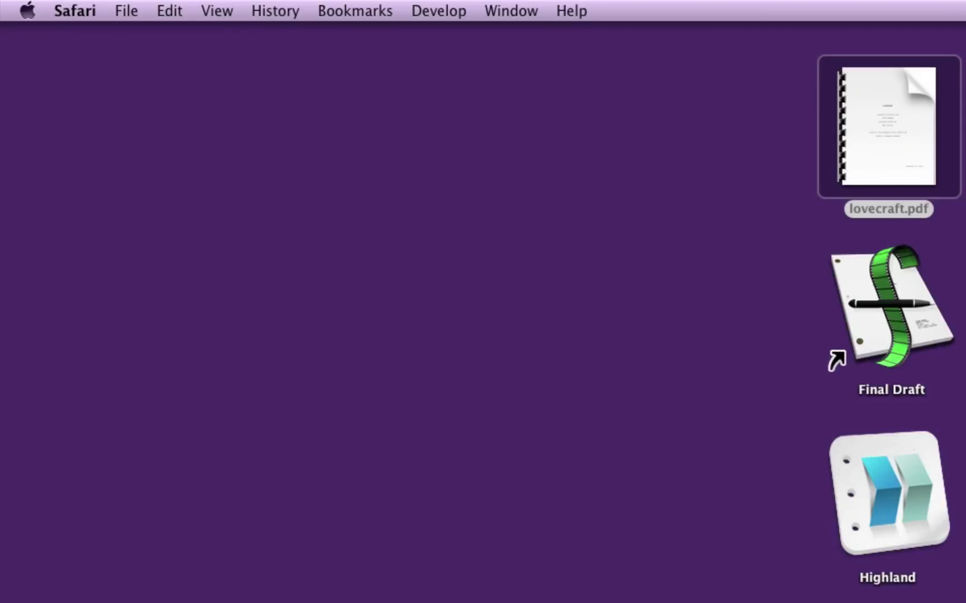
Step: View the free Adobe Reader XI download page at get.adobe.com/reader, then close its window
click(888, 134)
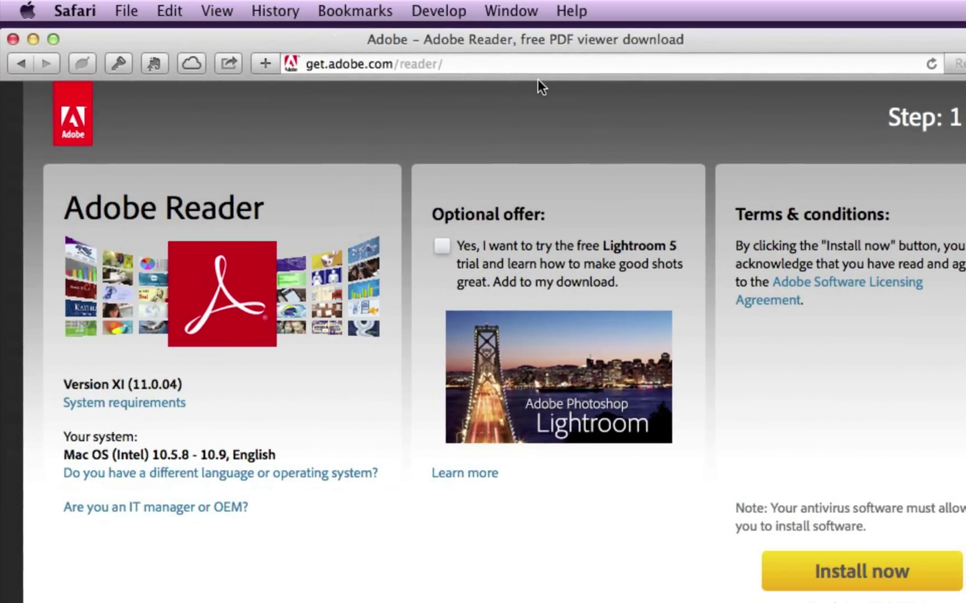
mouse_move(867, 591)
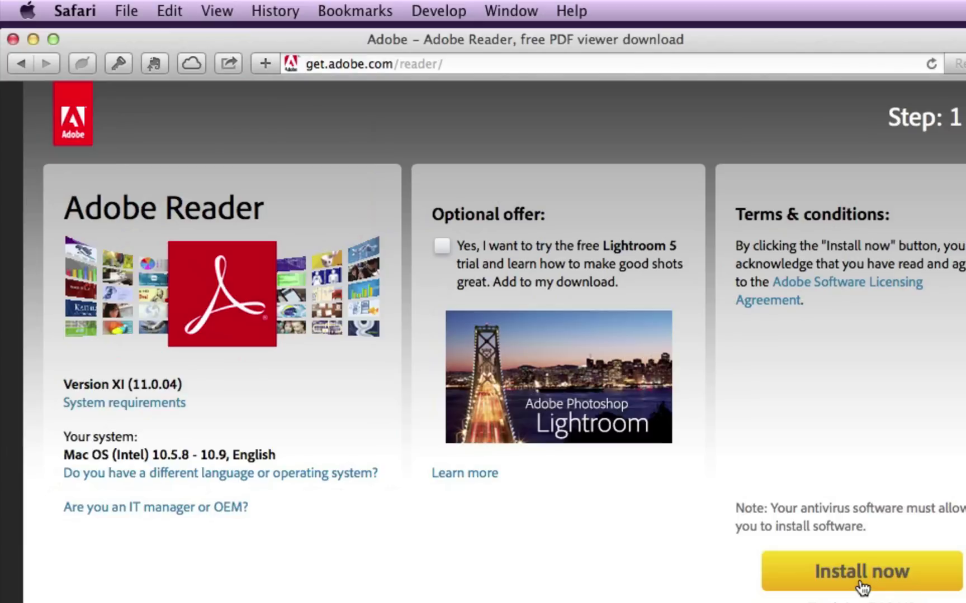
mouse_move(26, 23)
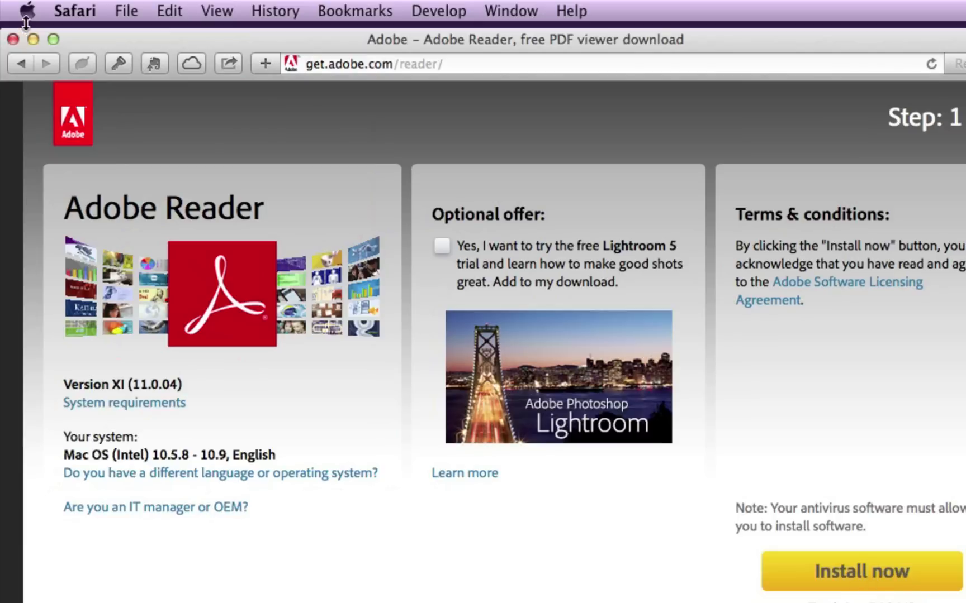
click(14, 38)
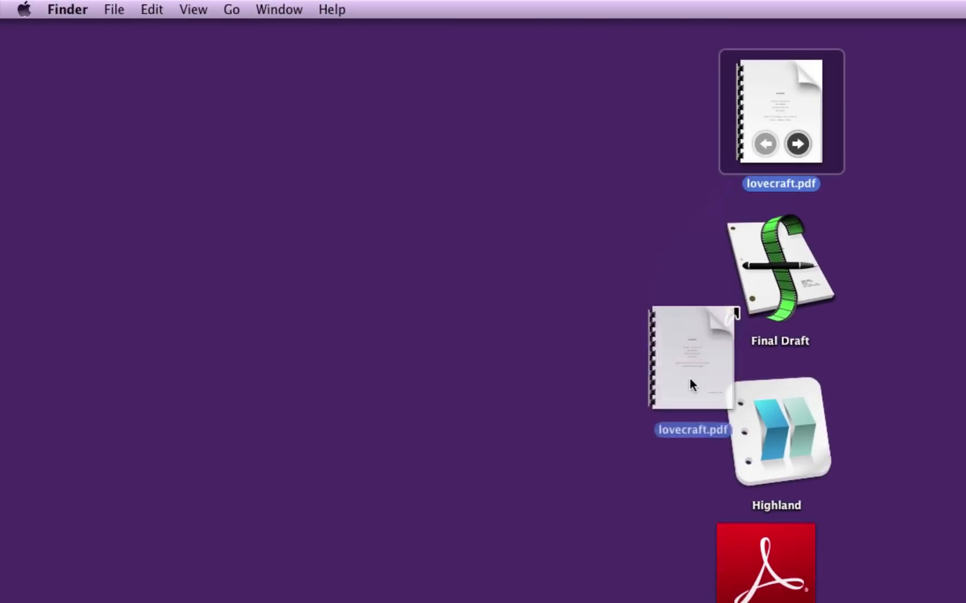
Step: Open lovecraft.pdf in Adobe Reader, showing its LOVECRAFT title page
double_click(690, 357)
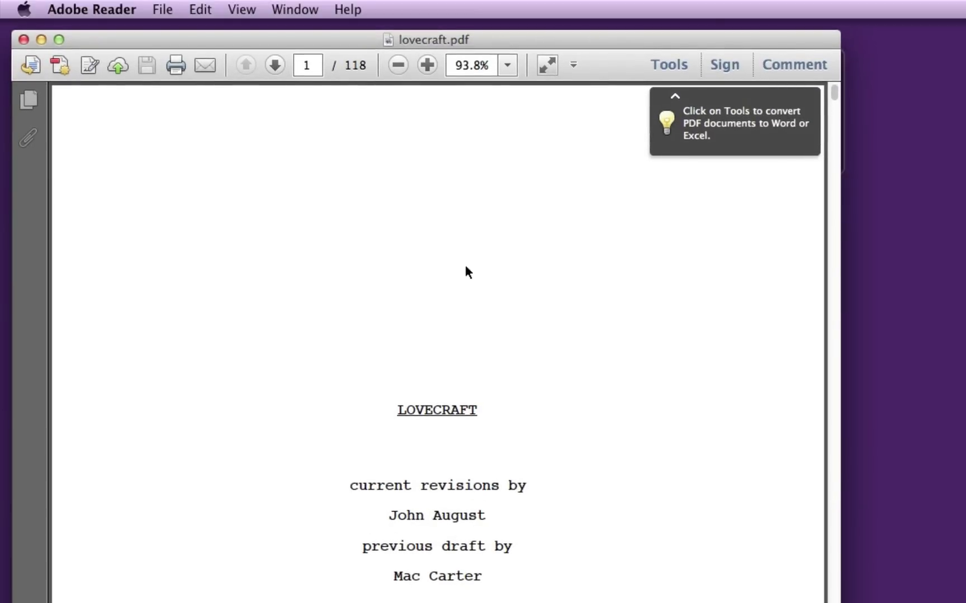
mouse_move(460, 385)
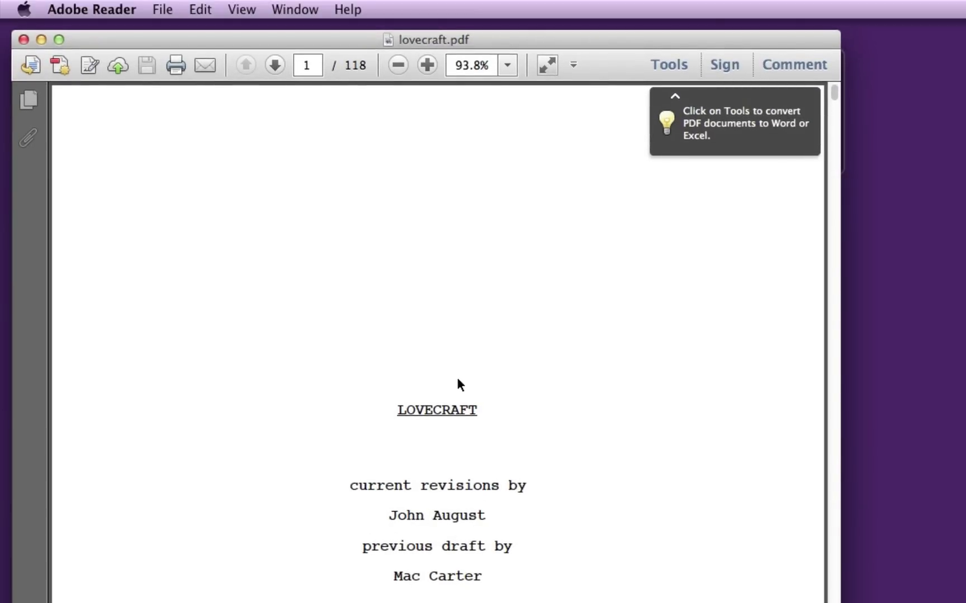
mouse_move(218, 212)
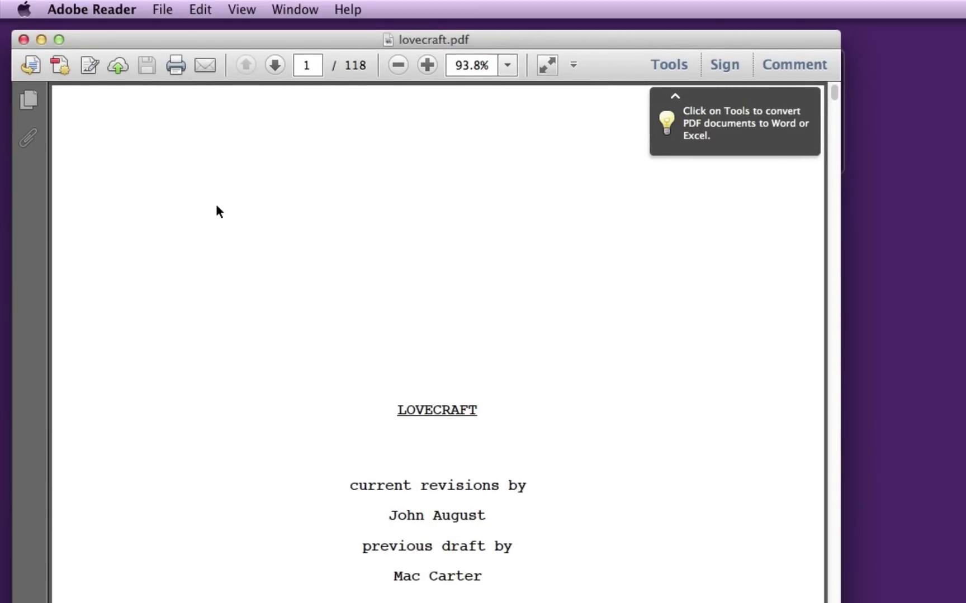
mouse_move(223, 212)
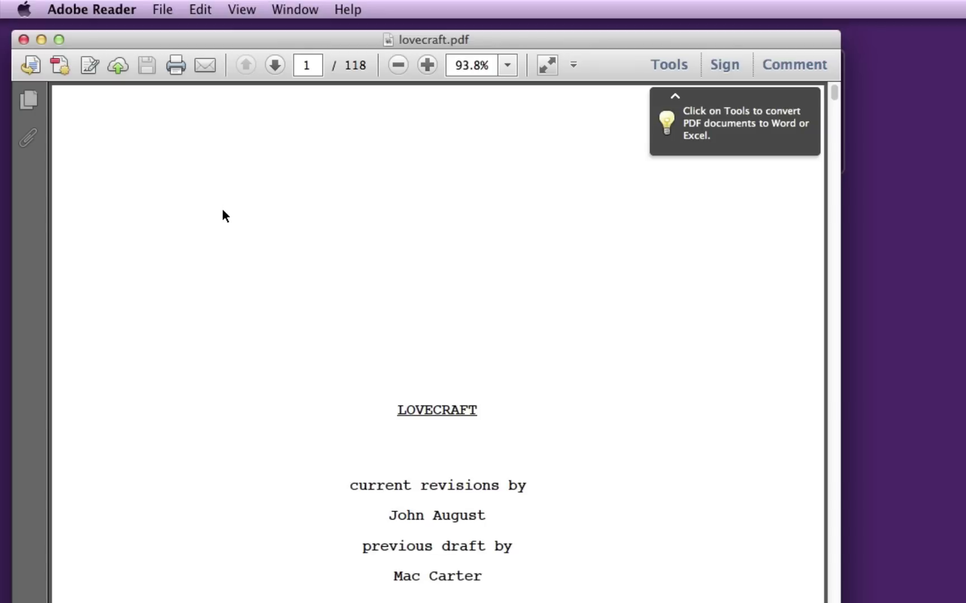
mouse_move(162, 19)
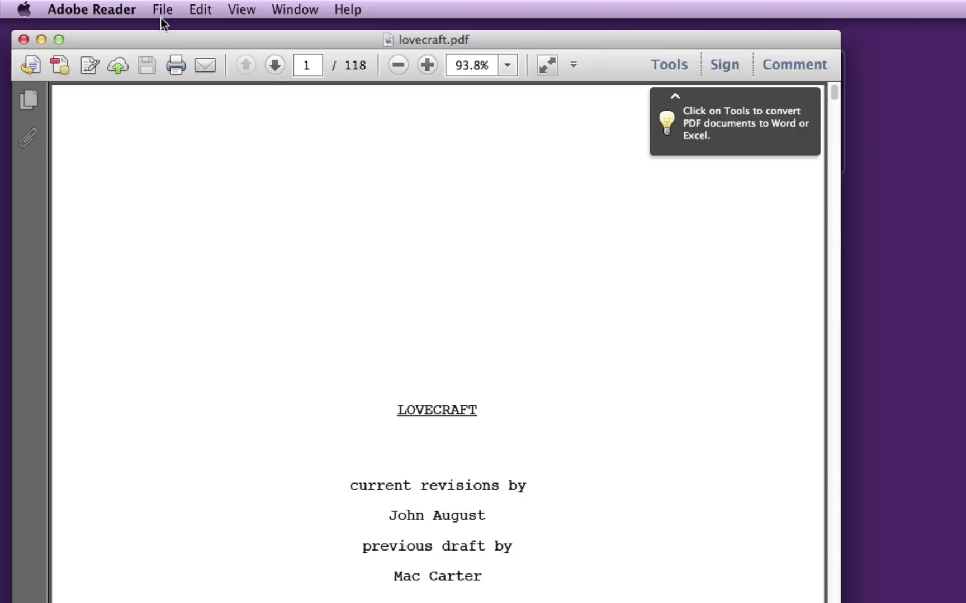
Step: Export lovecraft.pdf as plain text to lovecraft export.txt, then close the PDF
click(162, 9)
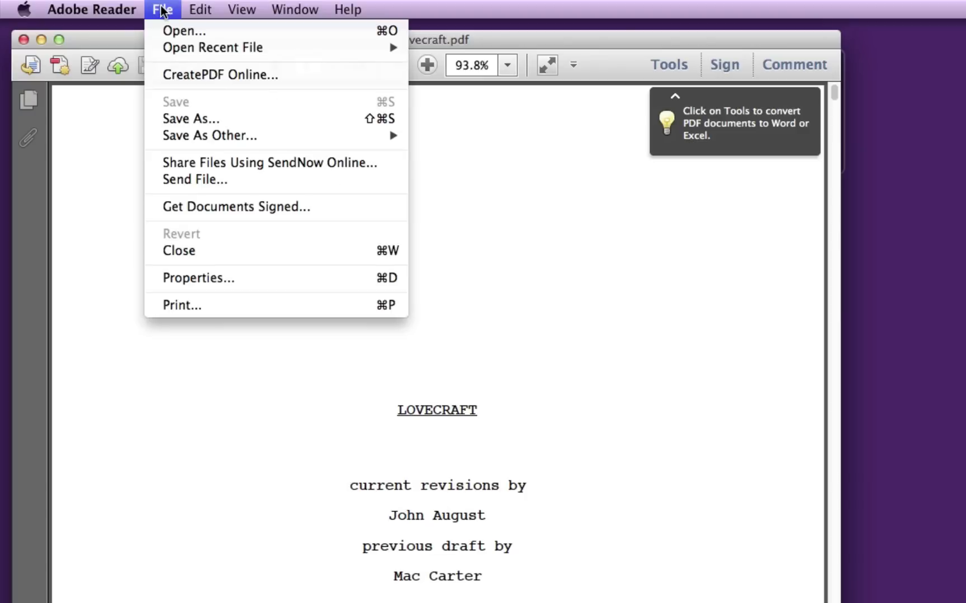
mouse_move(209, 135)
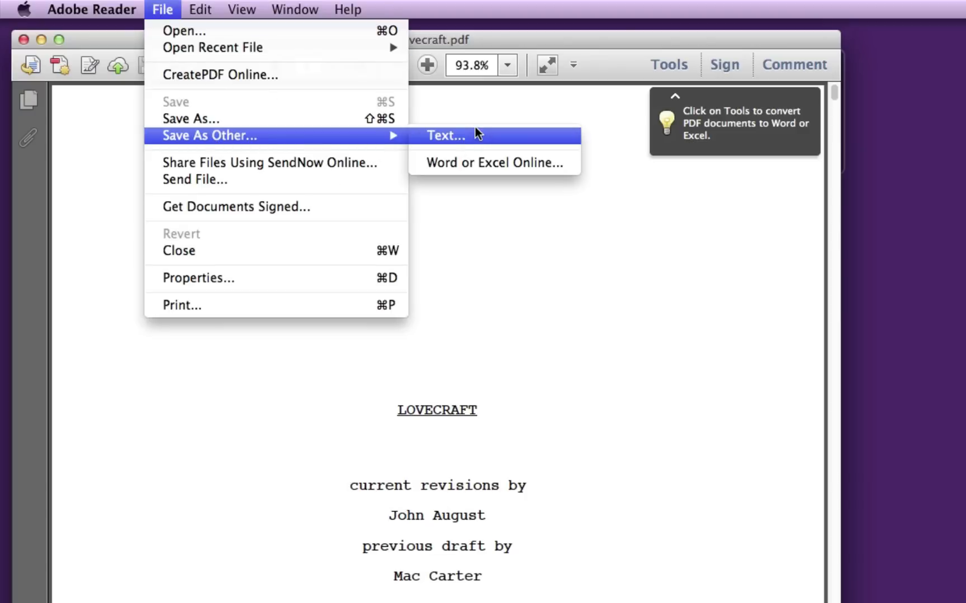
click(446, 135)
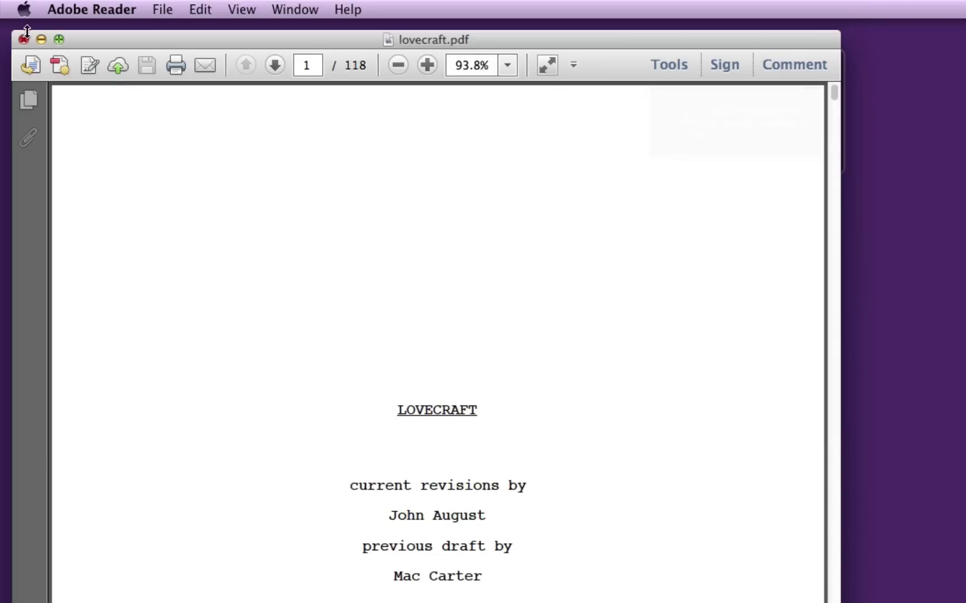
click(23, 39)
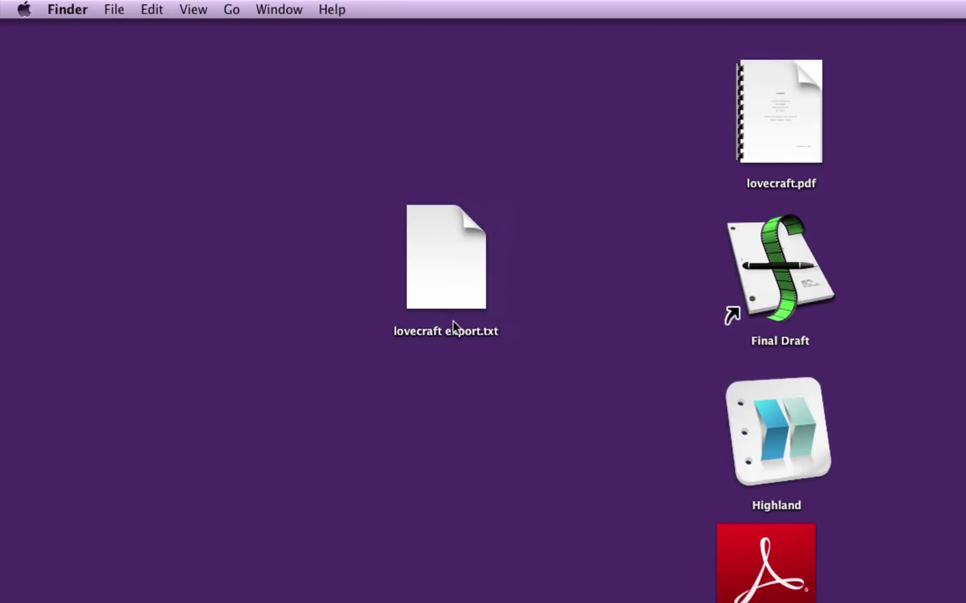
mouse_move(463, 262)
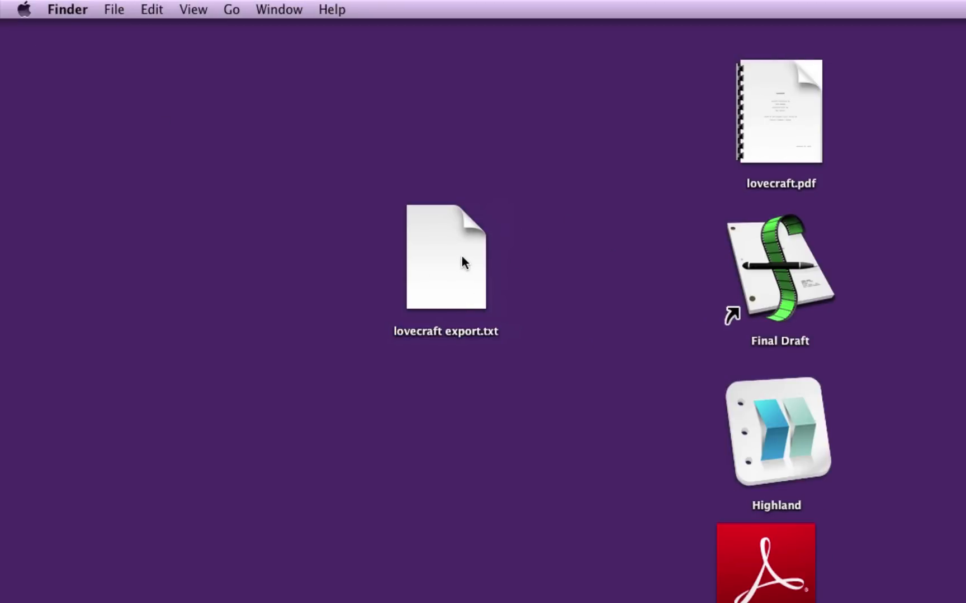
Step: Drag lovecraft export.txt from the desktop onto the Final Draft alias
click(446, 258)
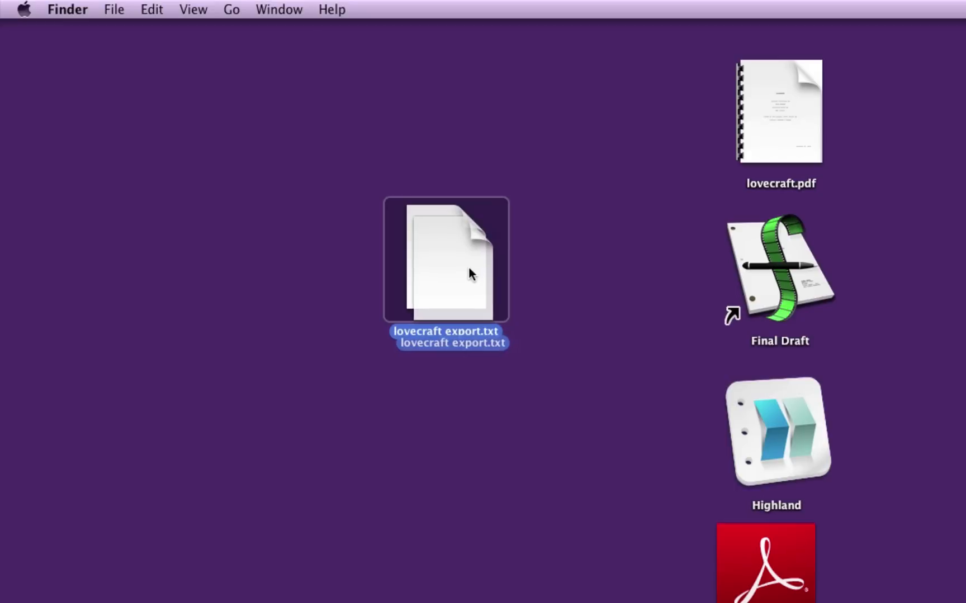
drag(445, 259, 778, 268)
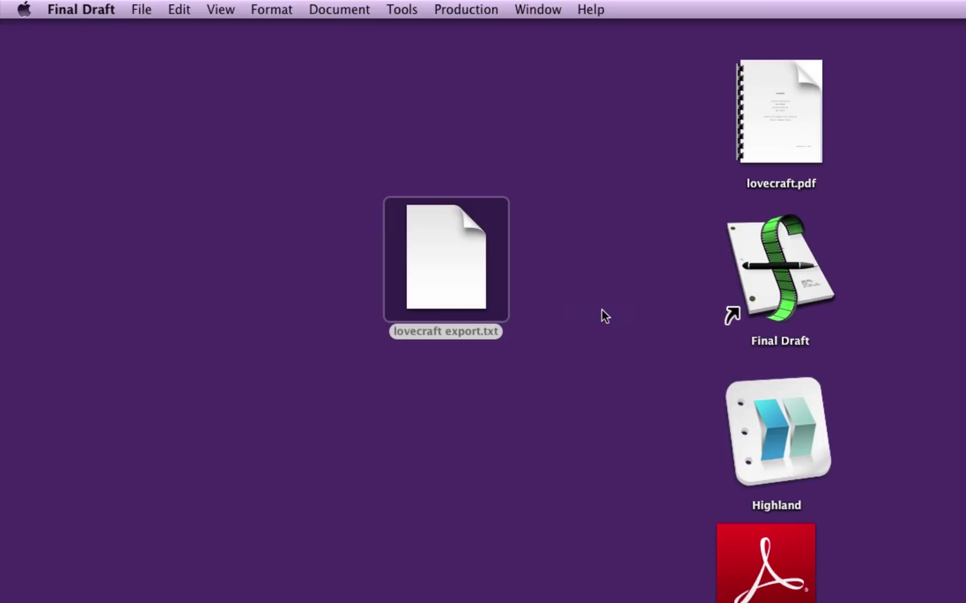
Step: Open lovecraft export.txt as an untitled script and scroll to the Butler Hospital scene
double_click(446, 258)
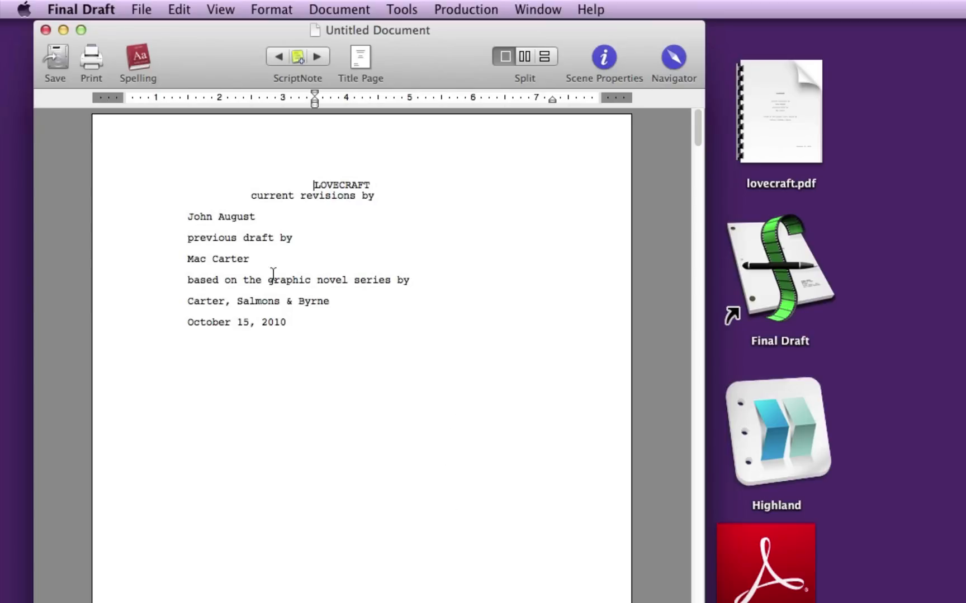
scroll(down, 3)
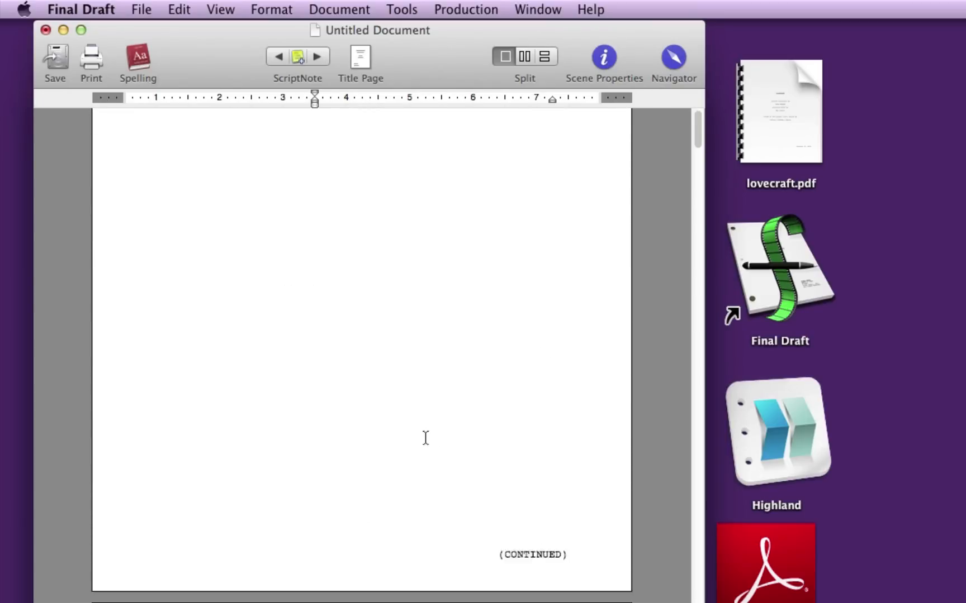
scroll(down, 3)
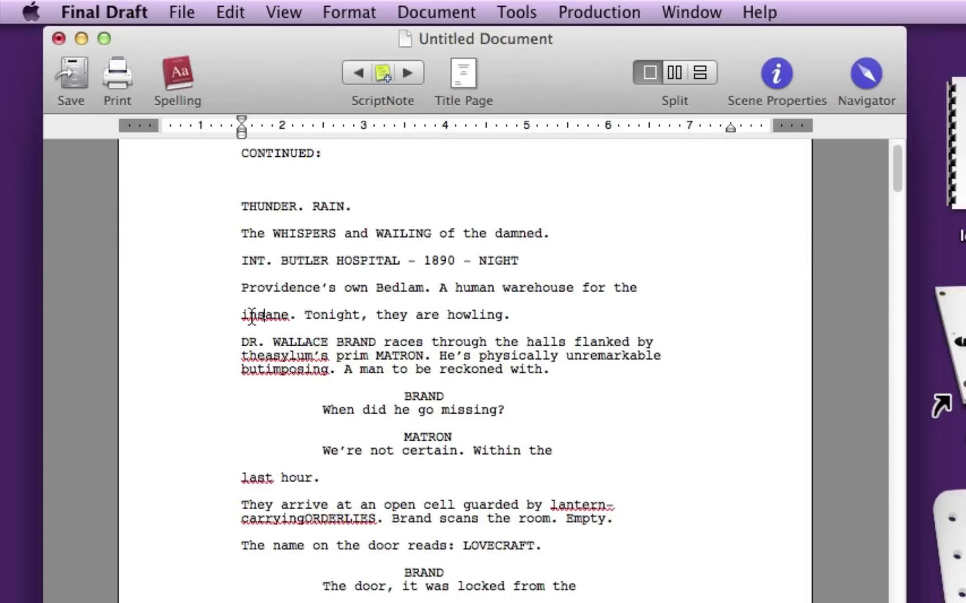
mouse_move(628, 271)
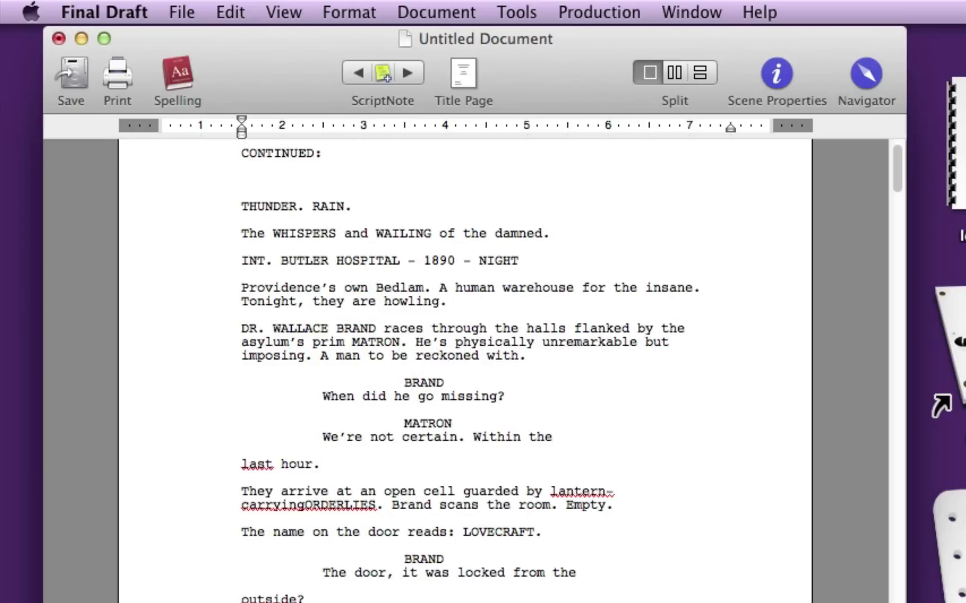
Step: Reformat the stray 'last hour.' line as Dialogue, rejoining the Matron's speech
click(240, 356)
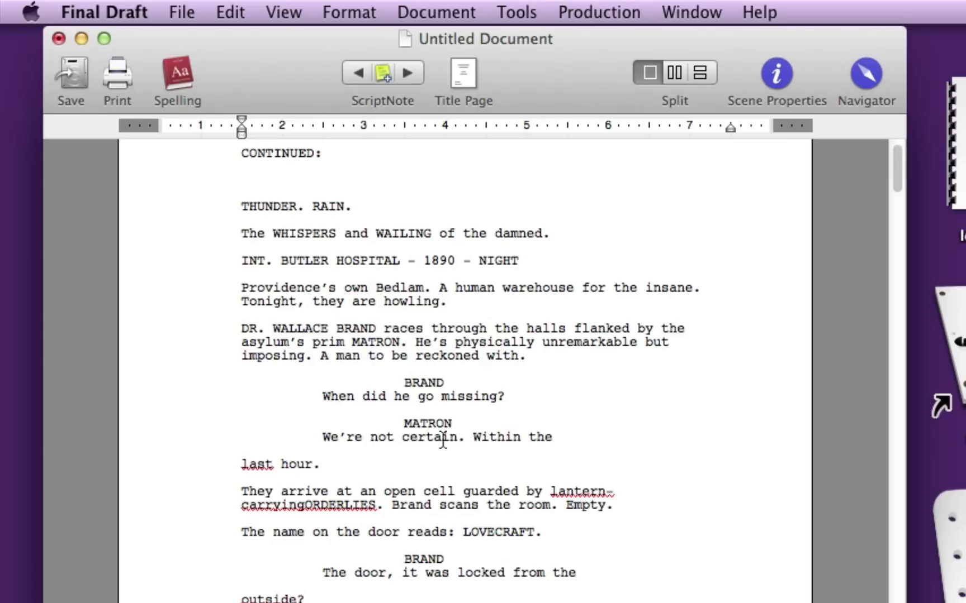
mouse_move(242, 461)
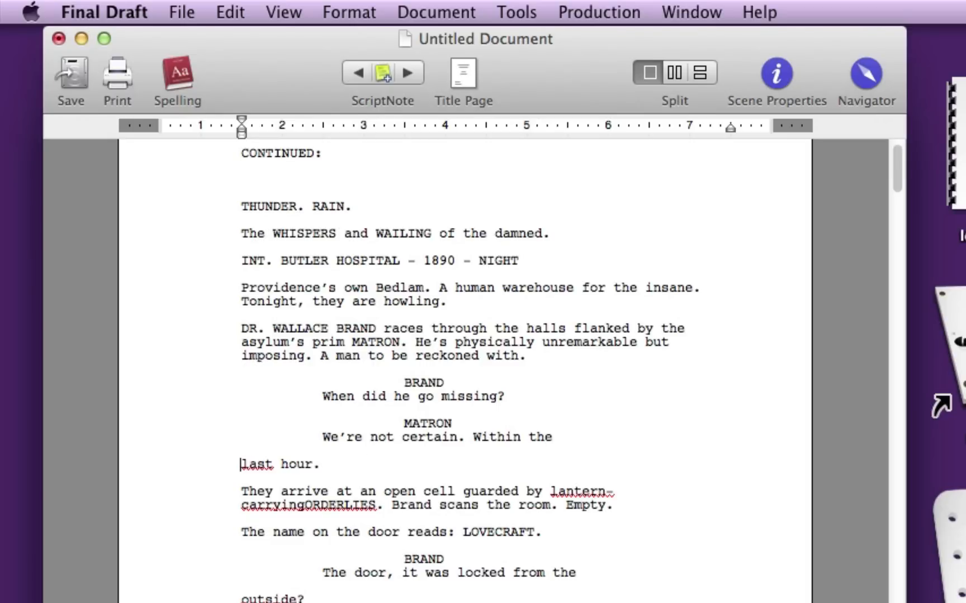
mouse_move(453, 448)
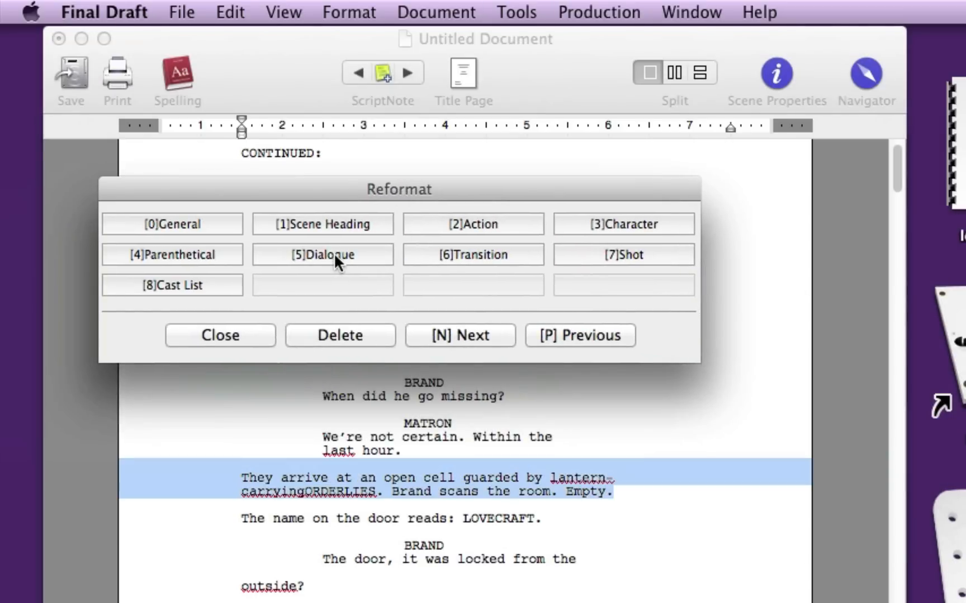
mouse_move(234, 366)
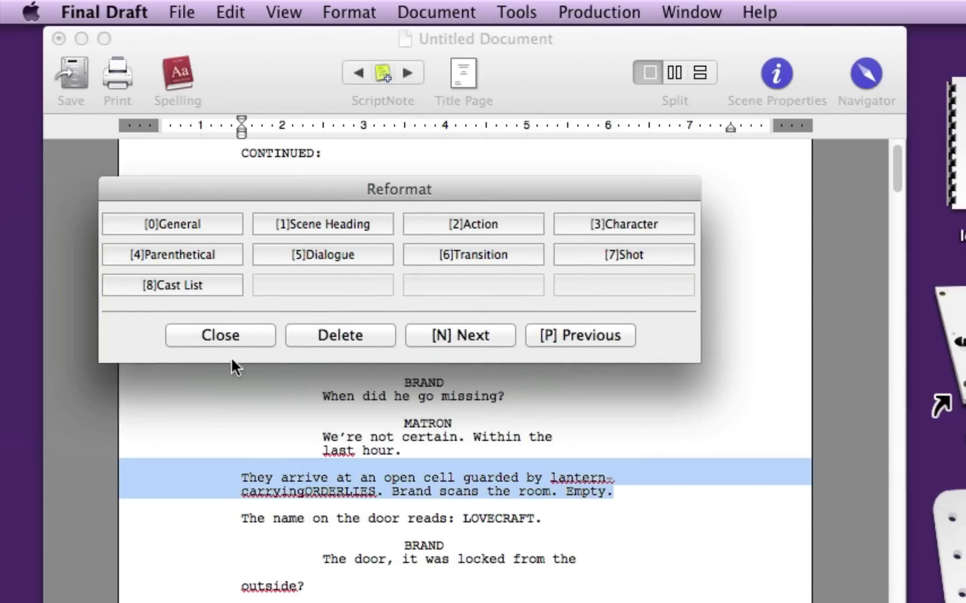
click(219, 336)
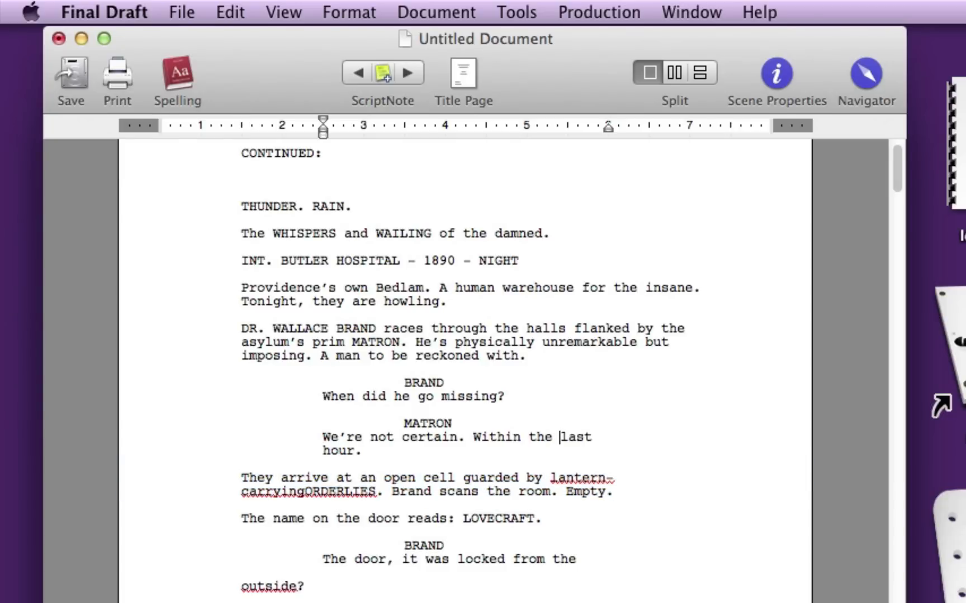
scroll(down, 3)
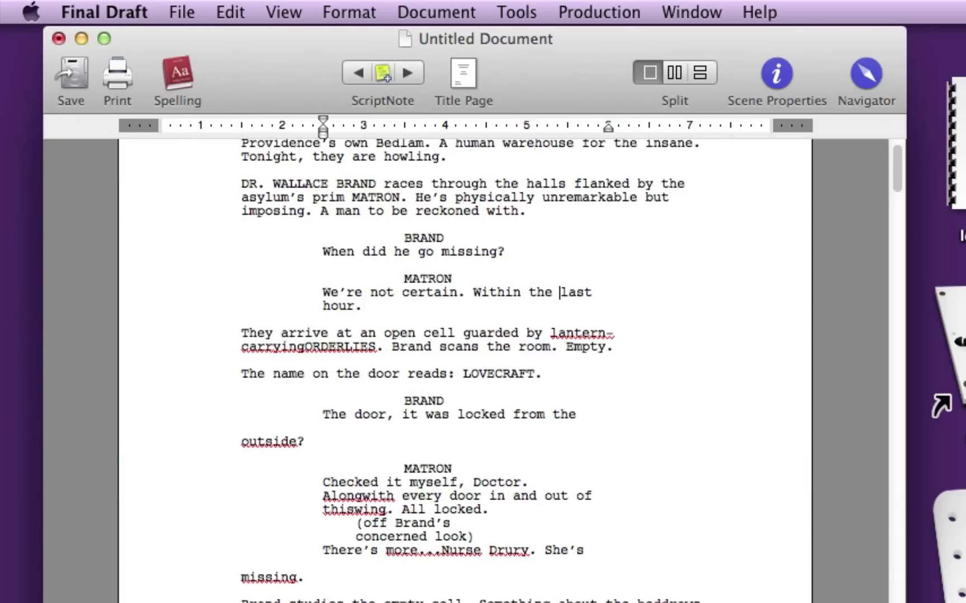
Step: Scroll through the script to the end, then close it with Don't Save
scroll(down, 3)
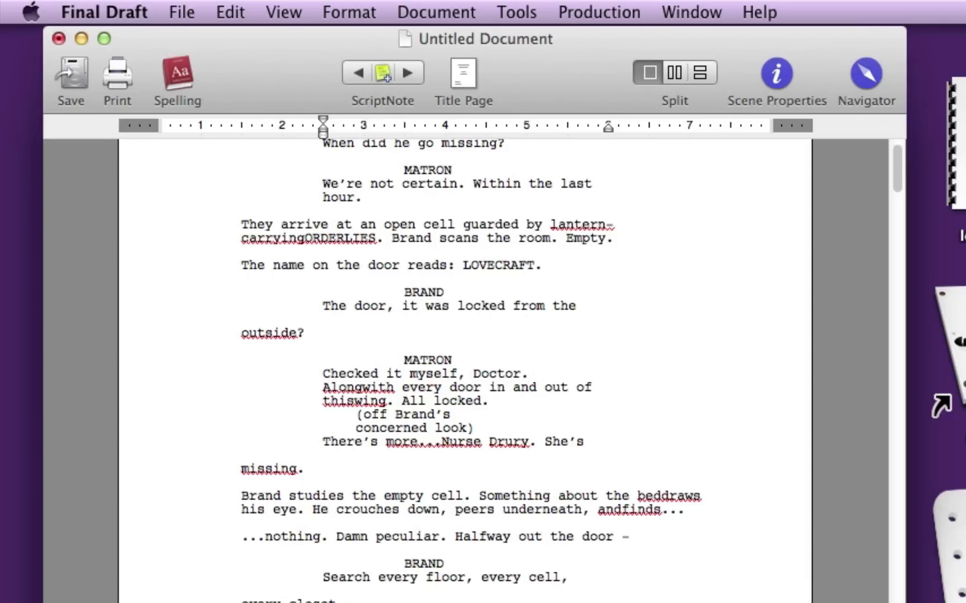
click(558, 183)
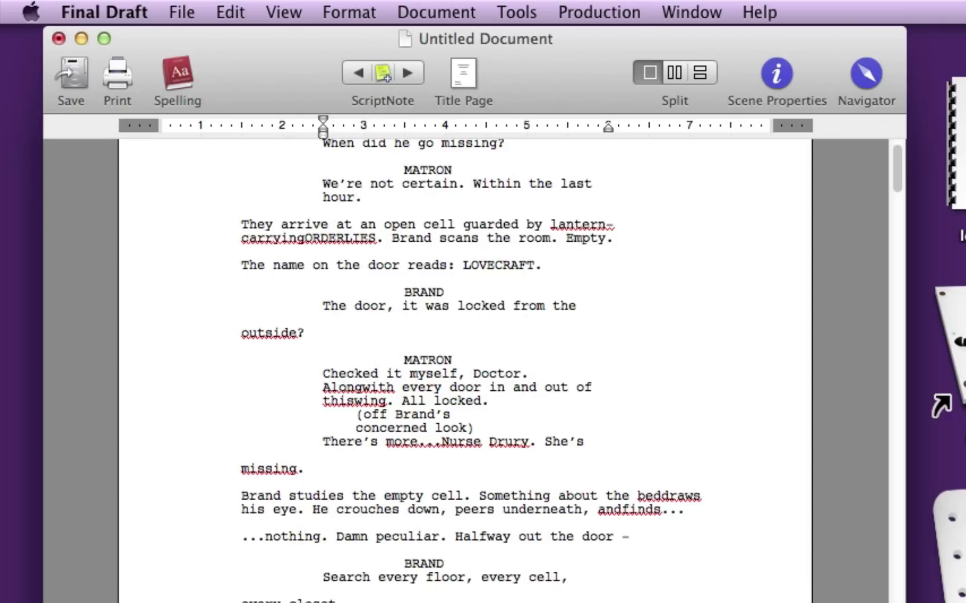
click(556, 183)
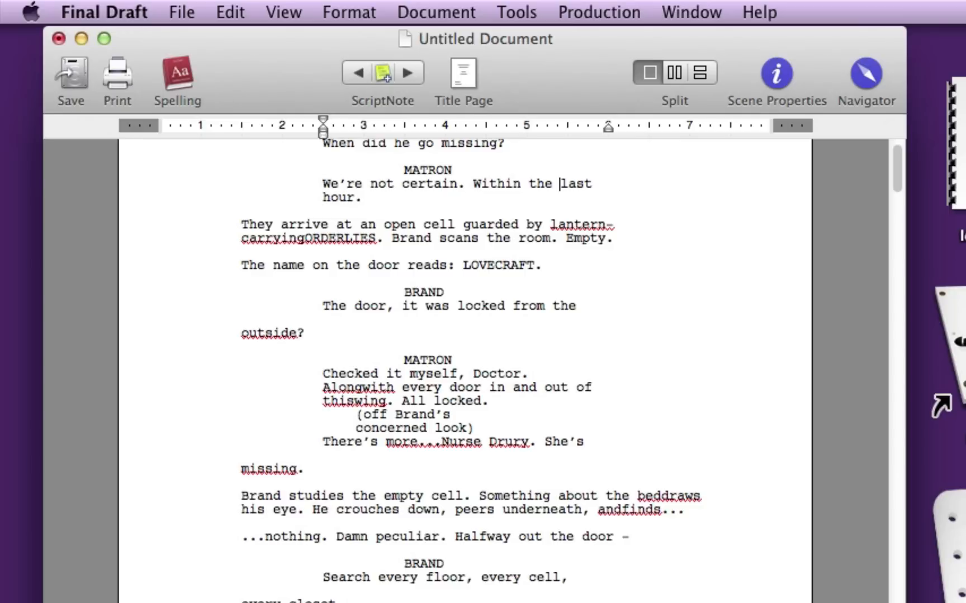
scroll(down, 3)
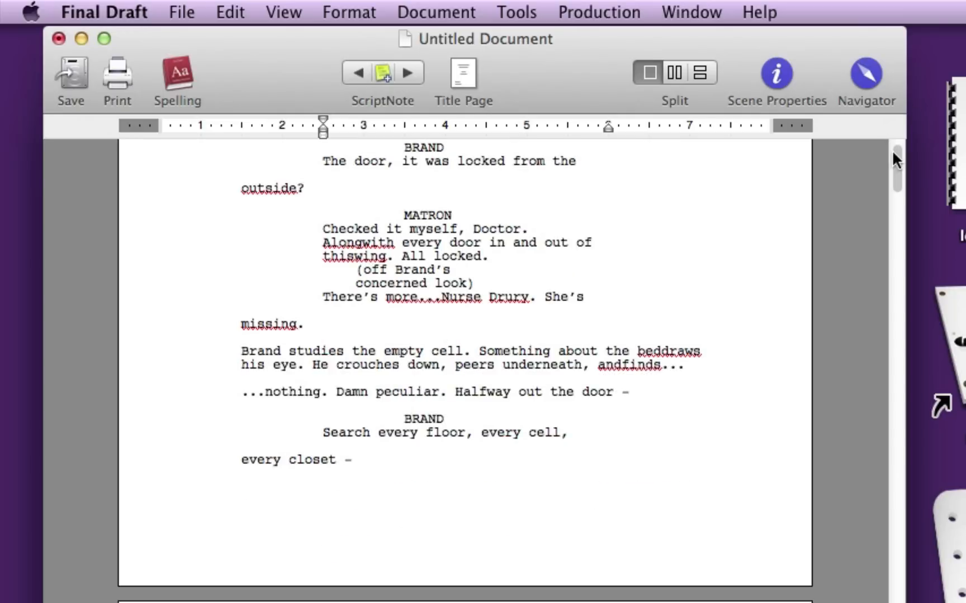
scroll(down, 3)
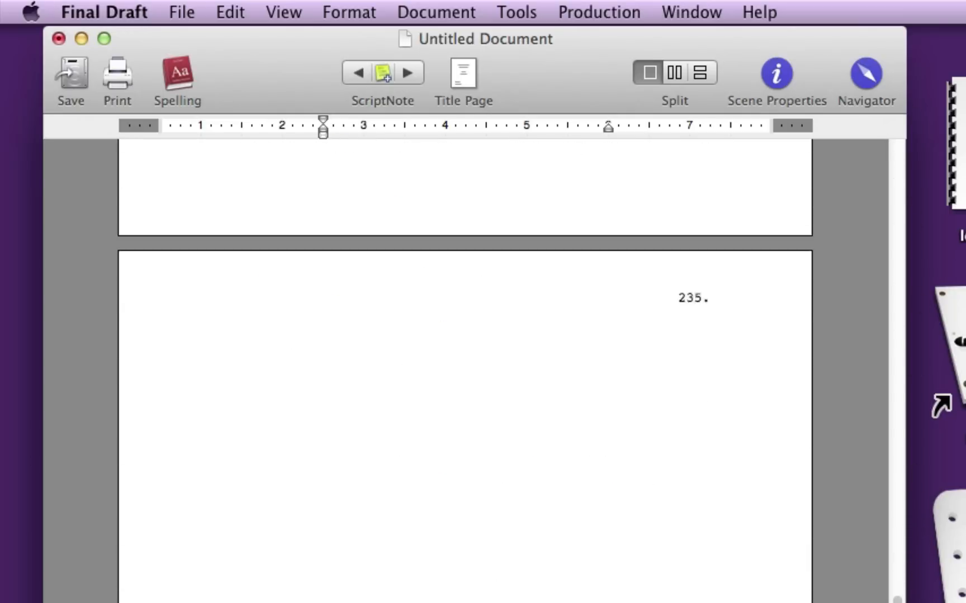
scroll(down, 3)
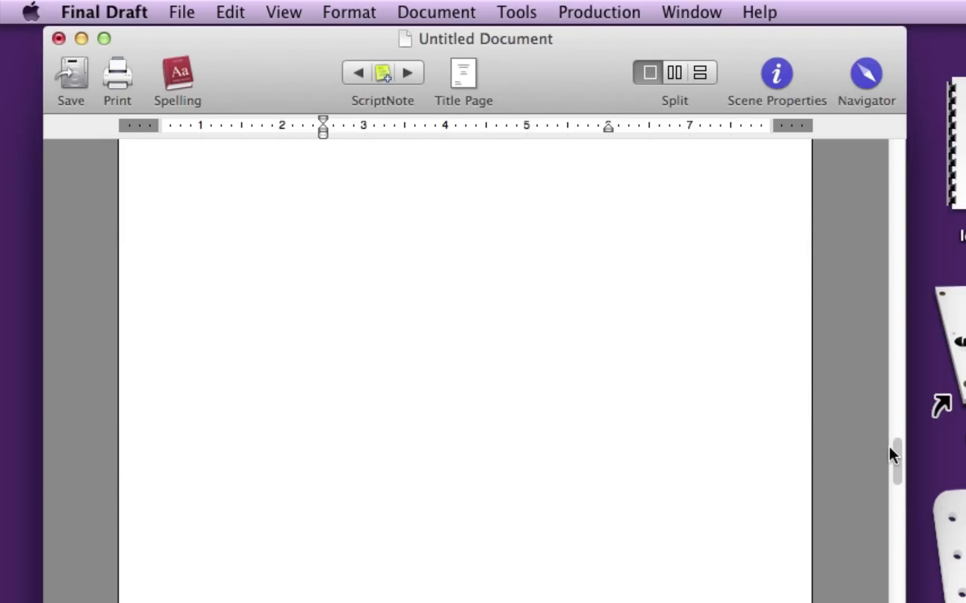
scroll(down, 3)
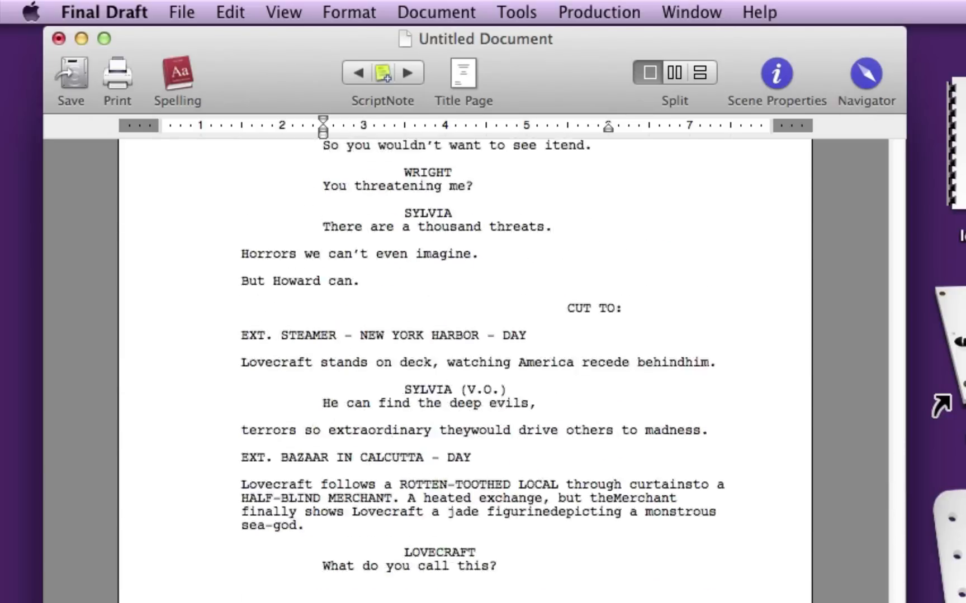
scroll(down, 3)
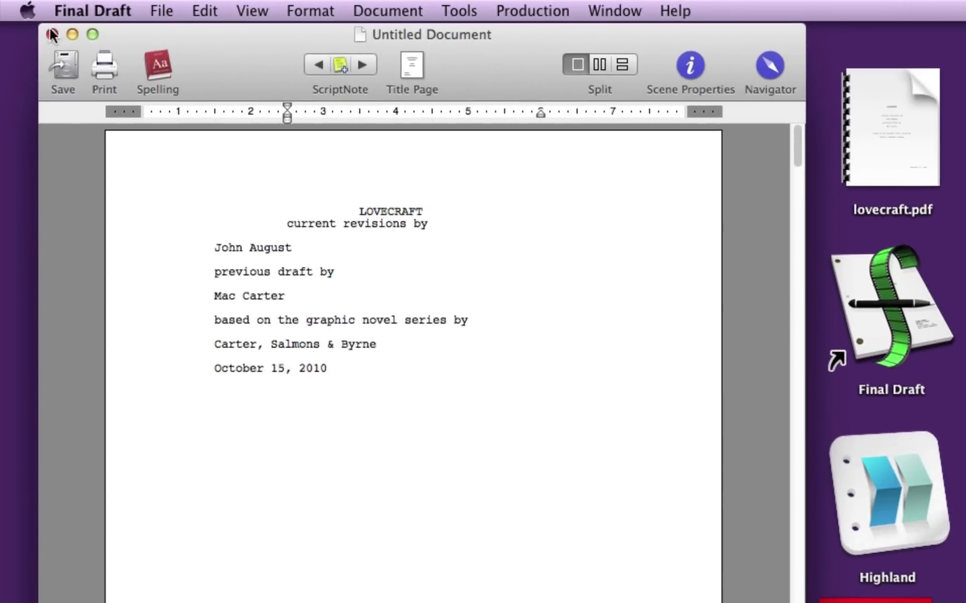
click(52, 35)
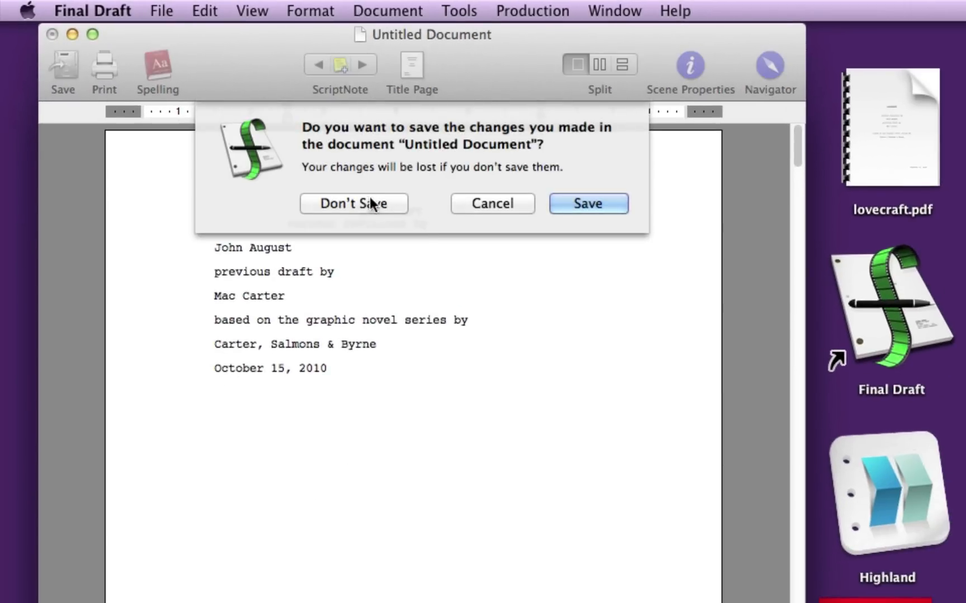
click(354, 203)
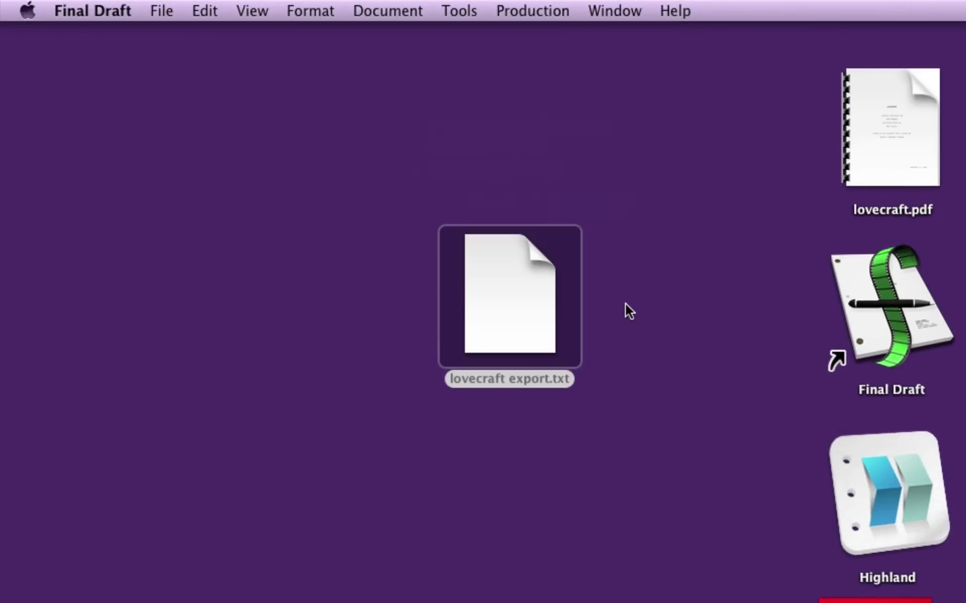